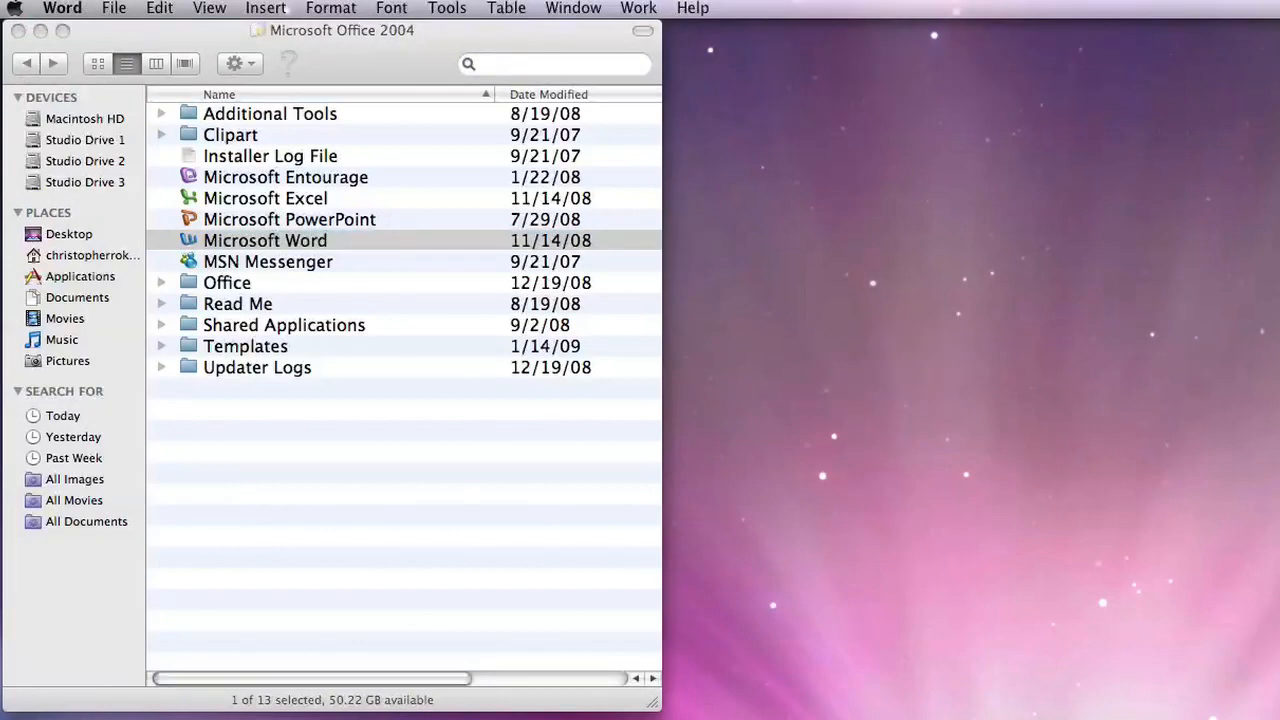
Create a new blank Word document from the File menu
left_click(112, 8)
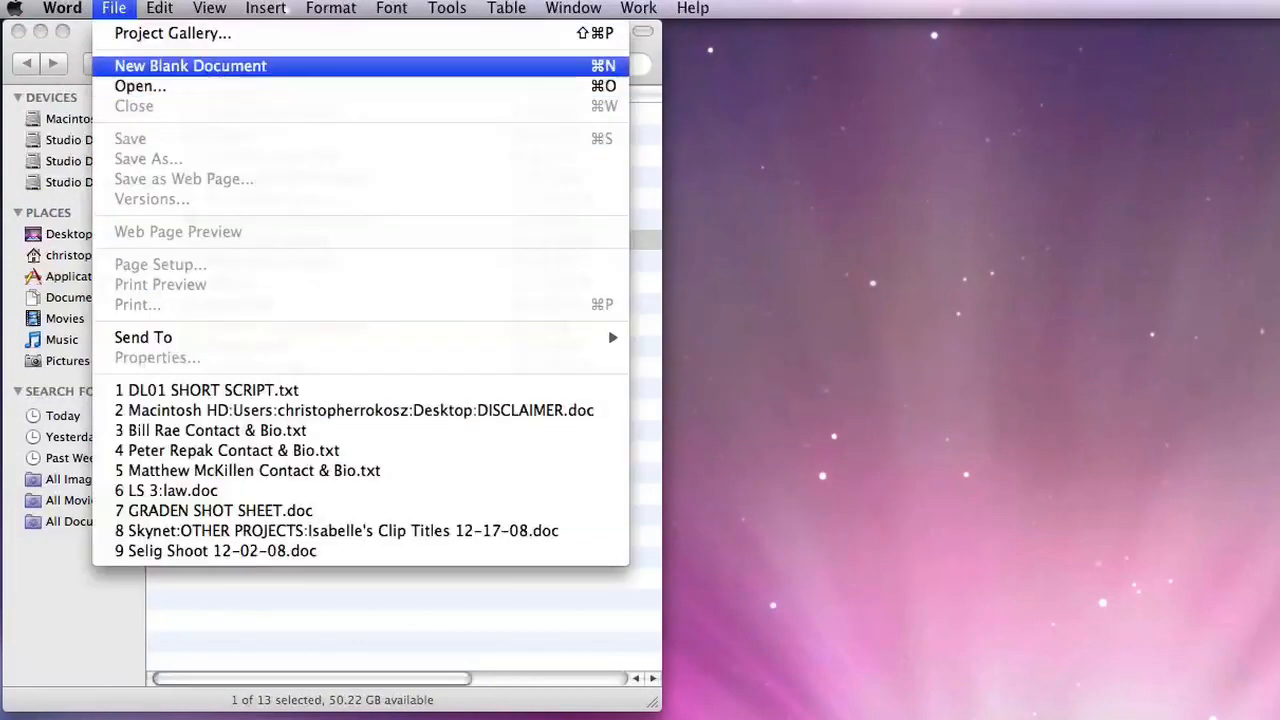
left_click(190, 66)
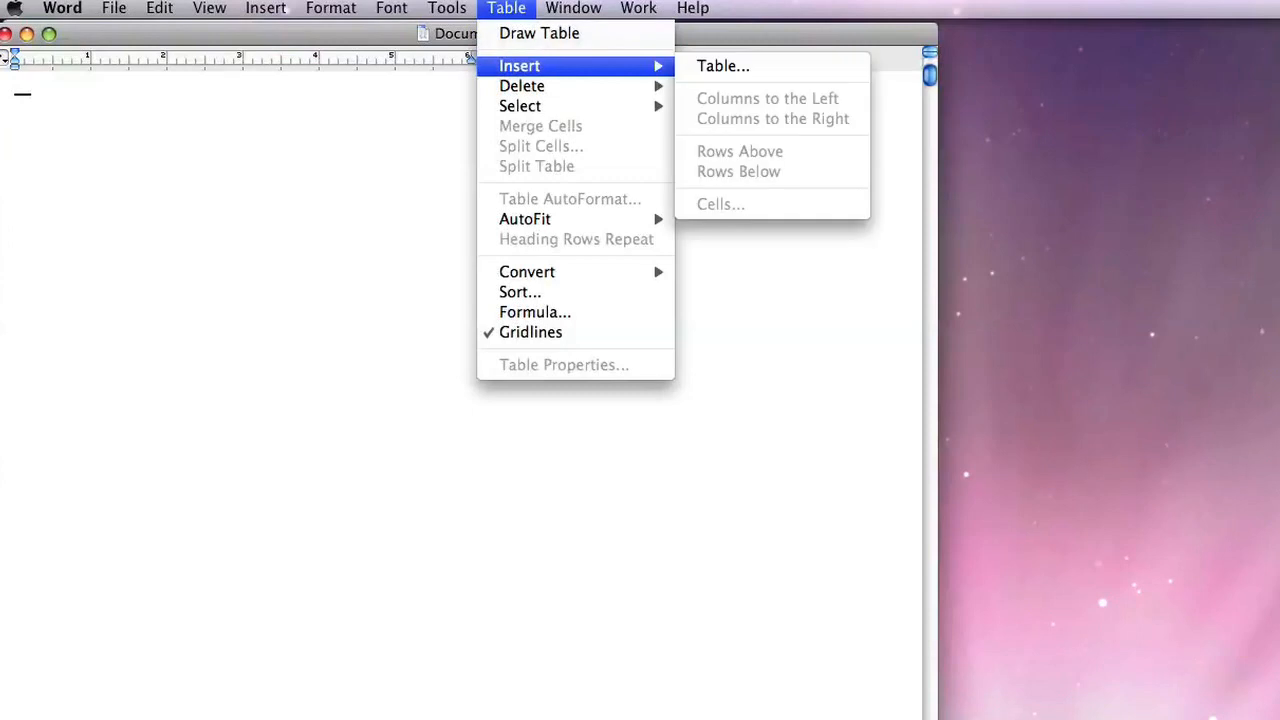
Insert an empty table with 5 columns and 2 rows
left_click(724, 64)
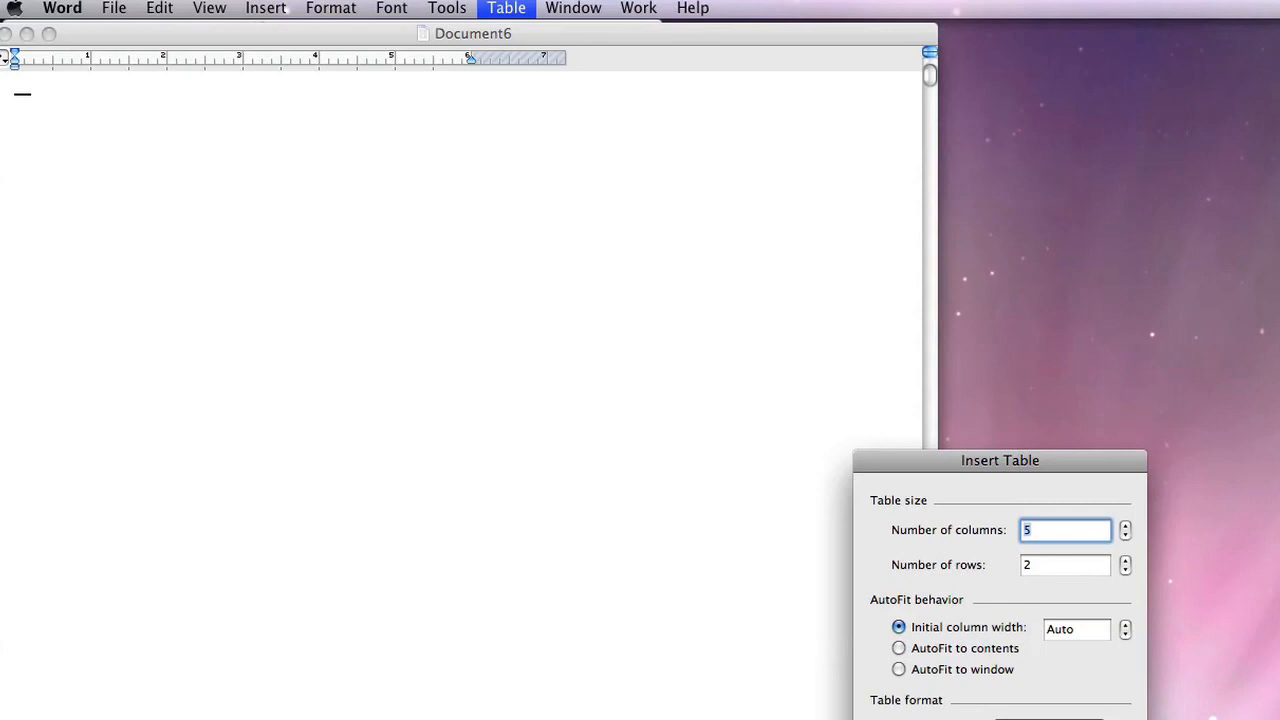
left_click(1064, 564)
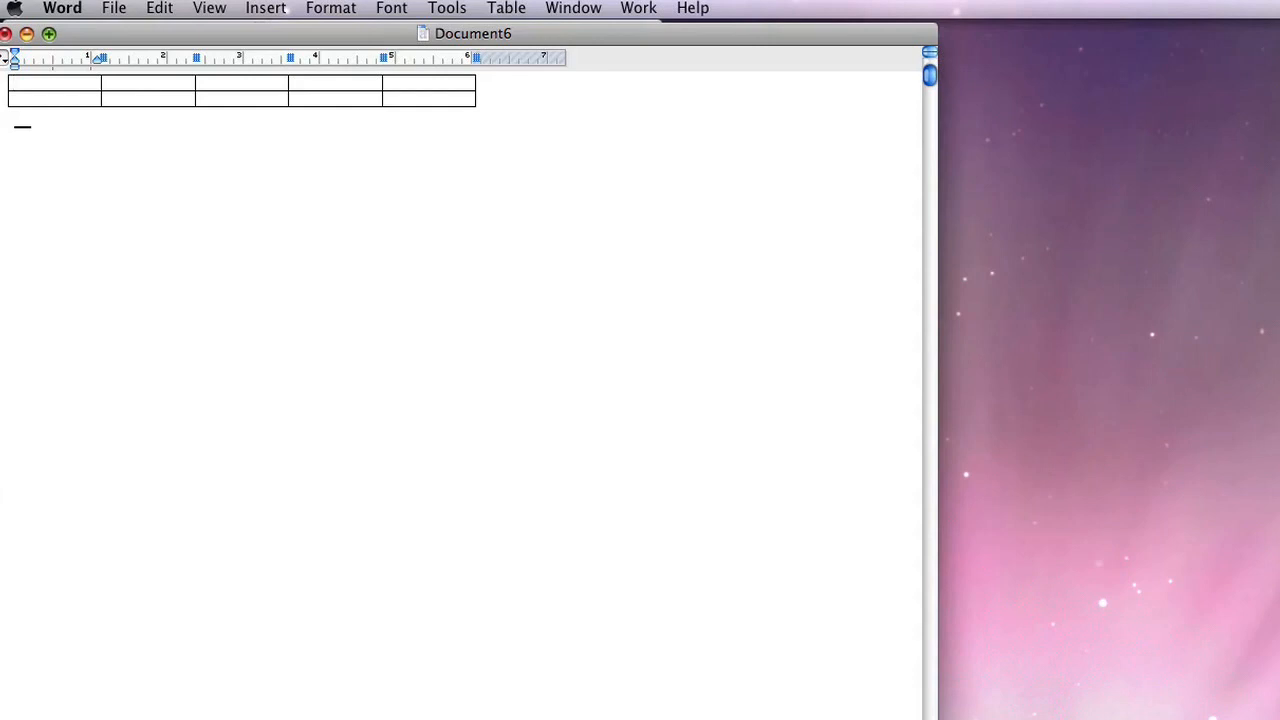
Close Document6 and discard it with Don't Save
left_click(6, 32)
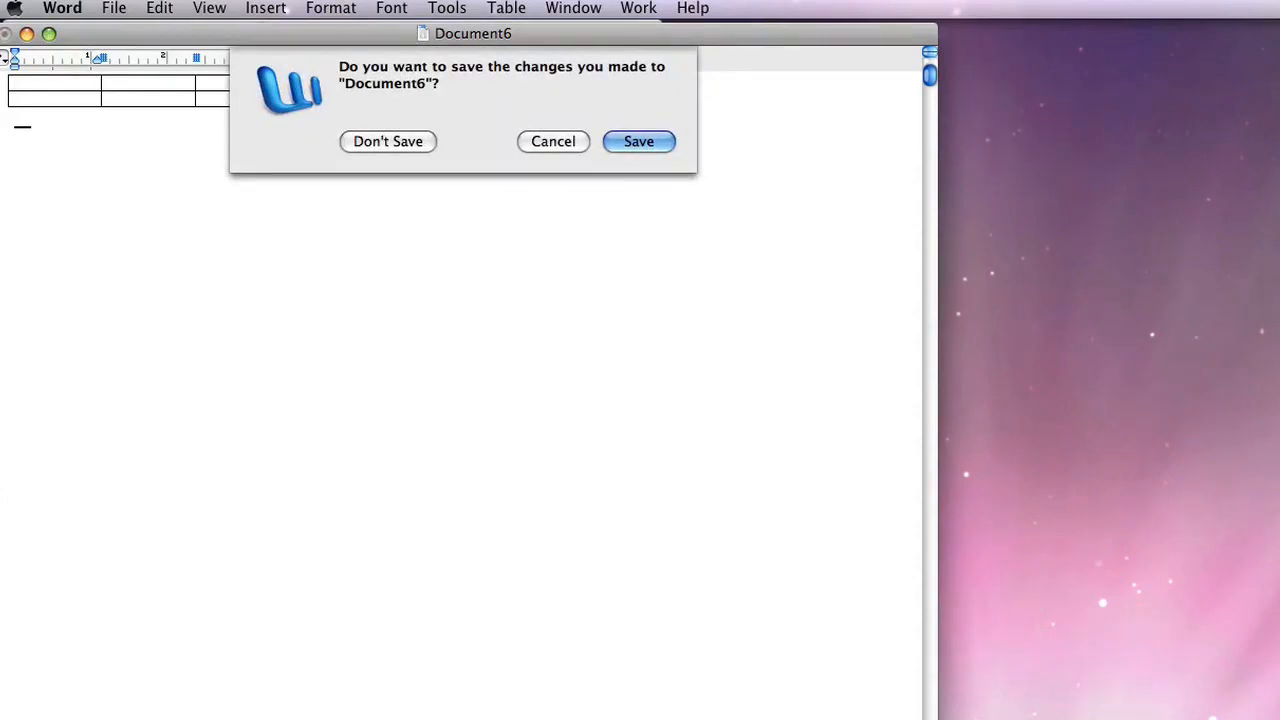
left_click(388, 140)
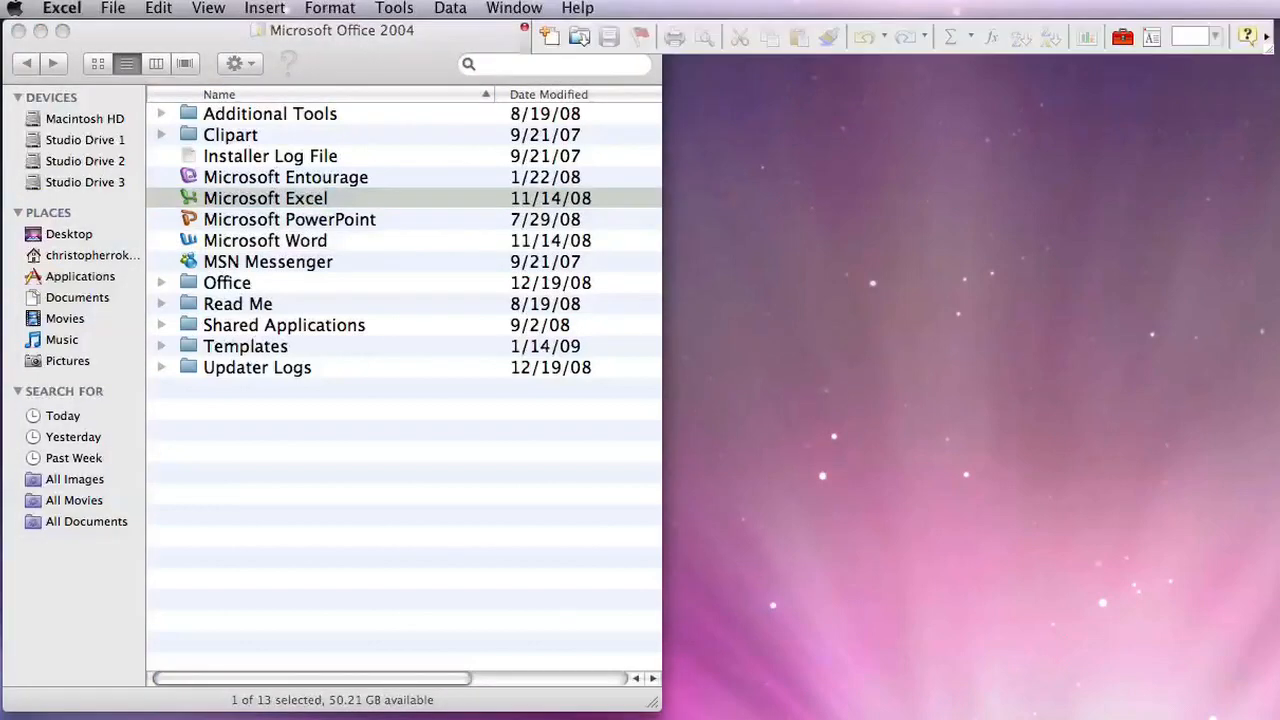
Fill a new workbook with headers Column1–Column3 in A1:C1 and three rows of numbers
left_click(112, 8)
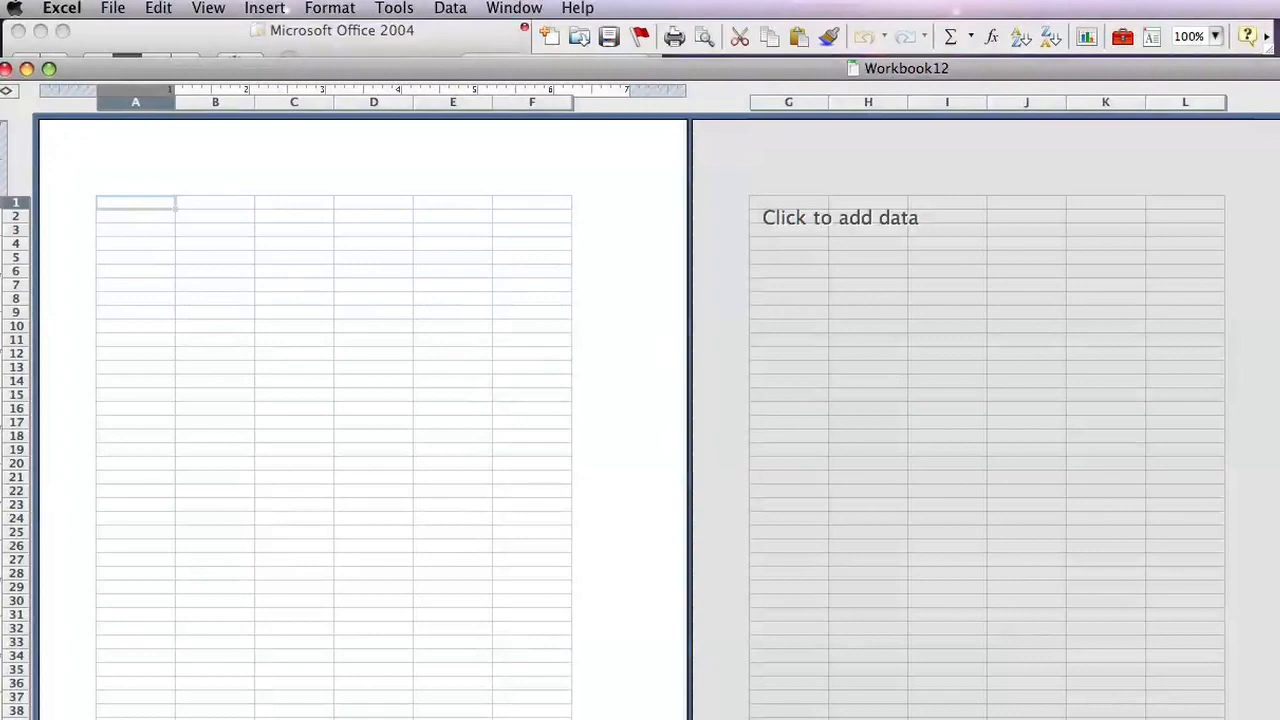
type("Column1")
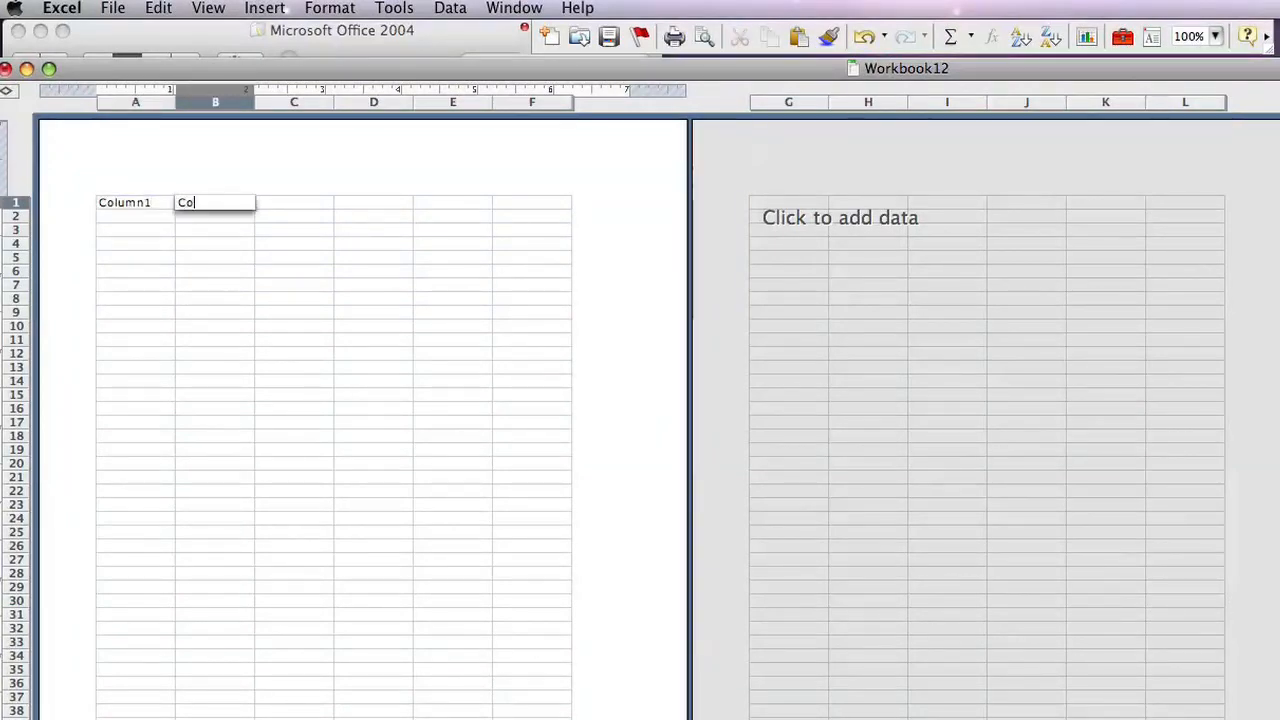
key("Return")
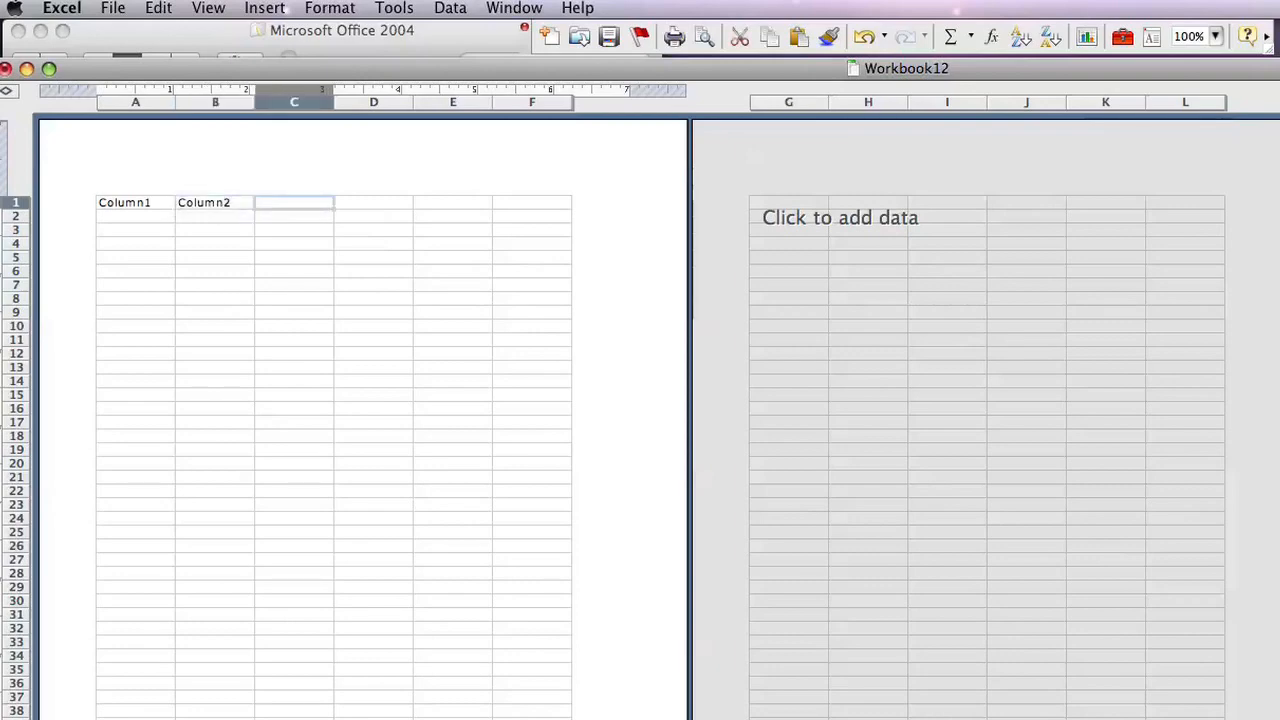
type("Column3")
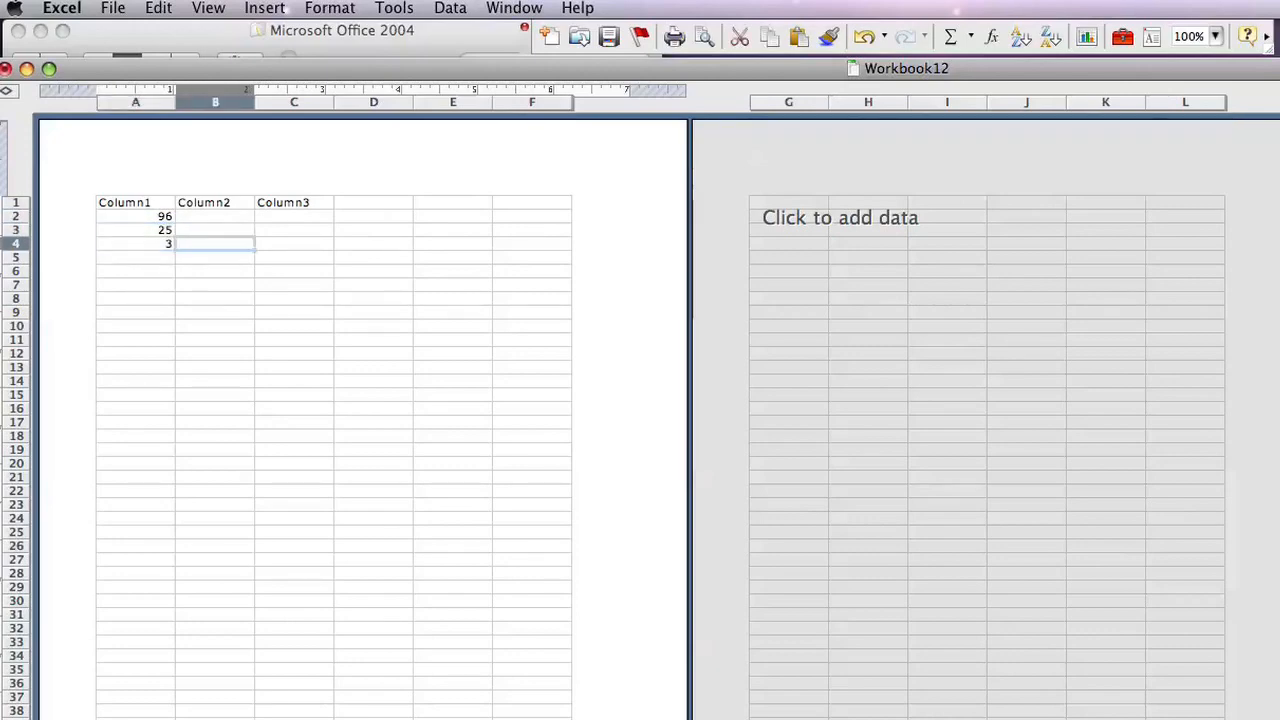
type("25")
left_click(294, 244)
type("14")
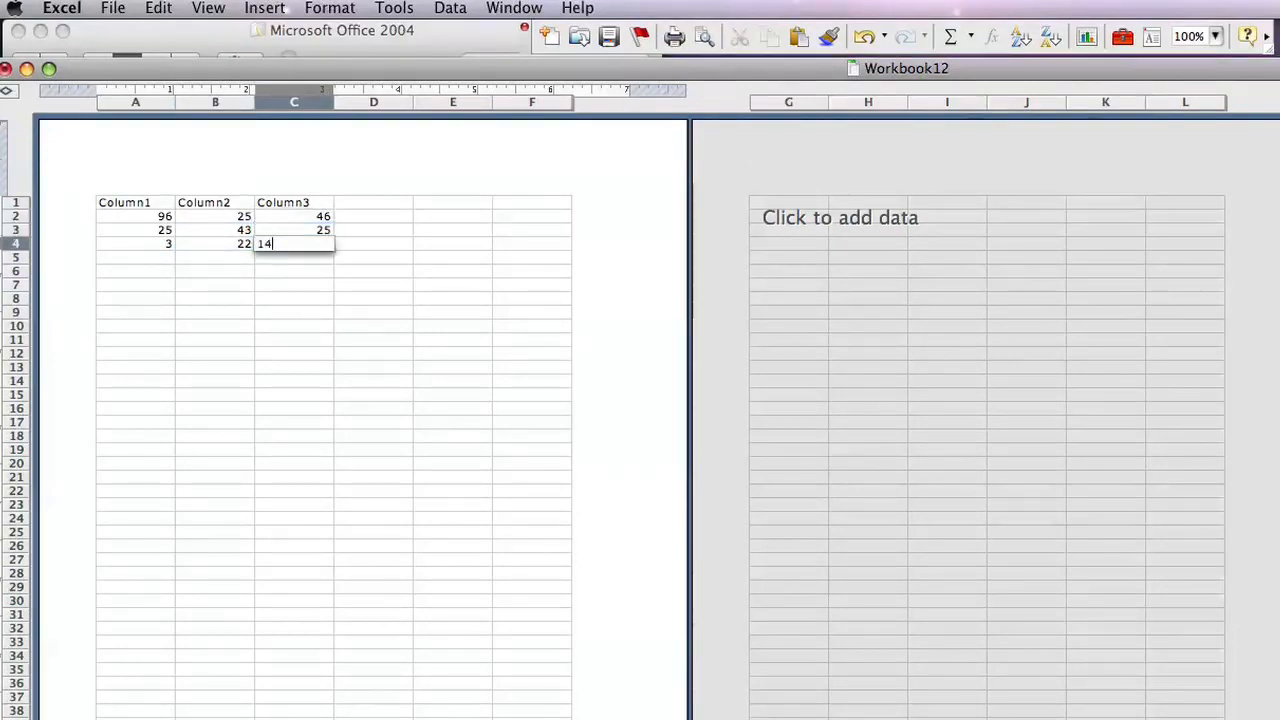
key("Return")
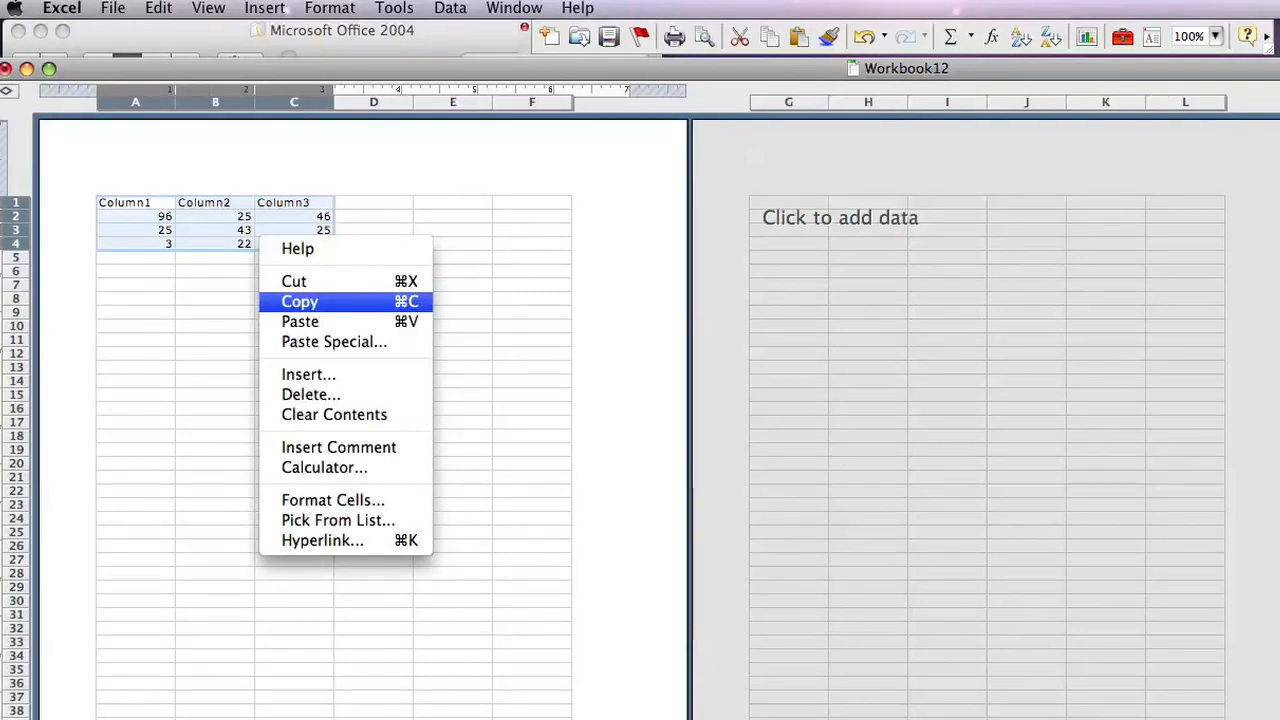
Copy the selected A1:C4 block of headers and numbers
left_click(300, 300)
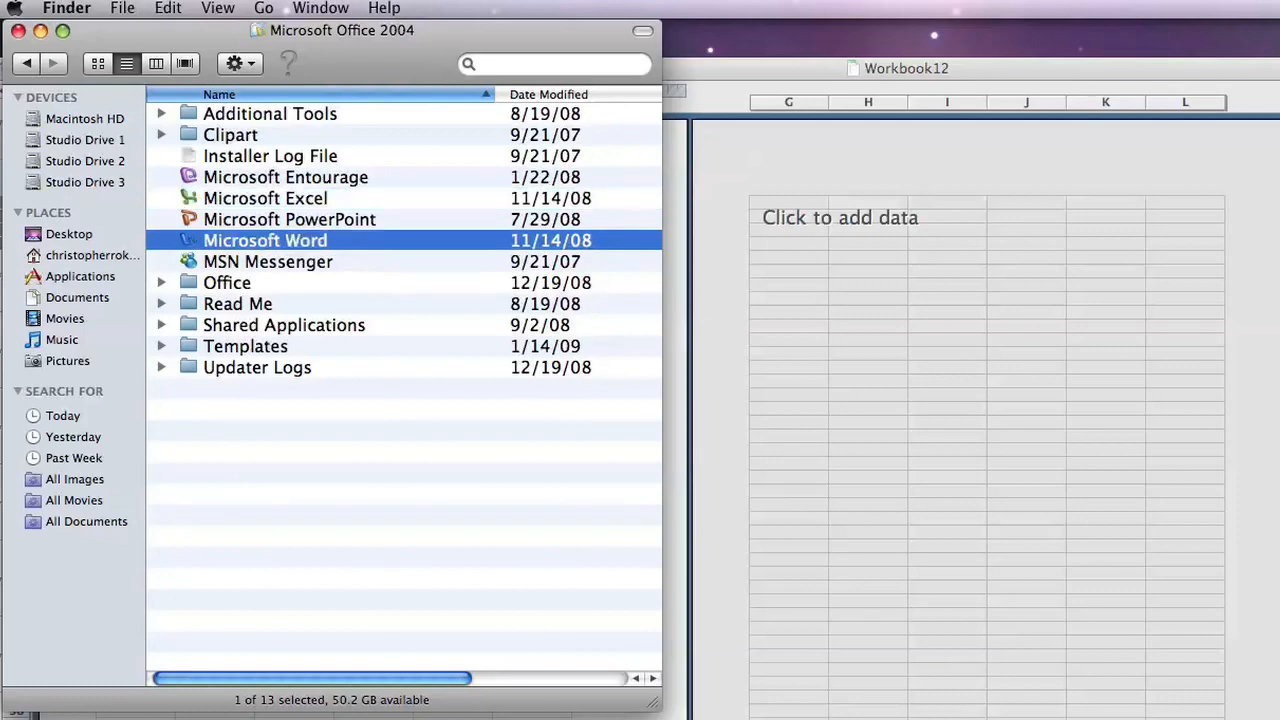
Paste the copied Excel table into a new blank Word document
left_click(114, 8)
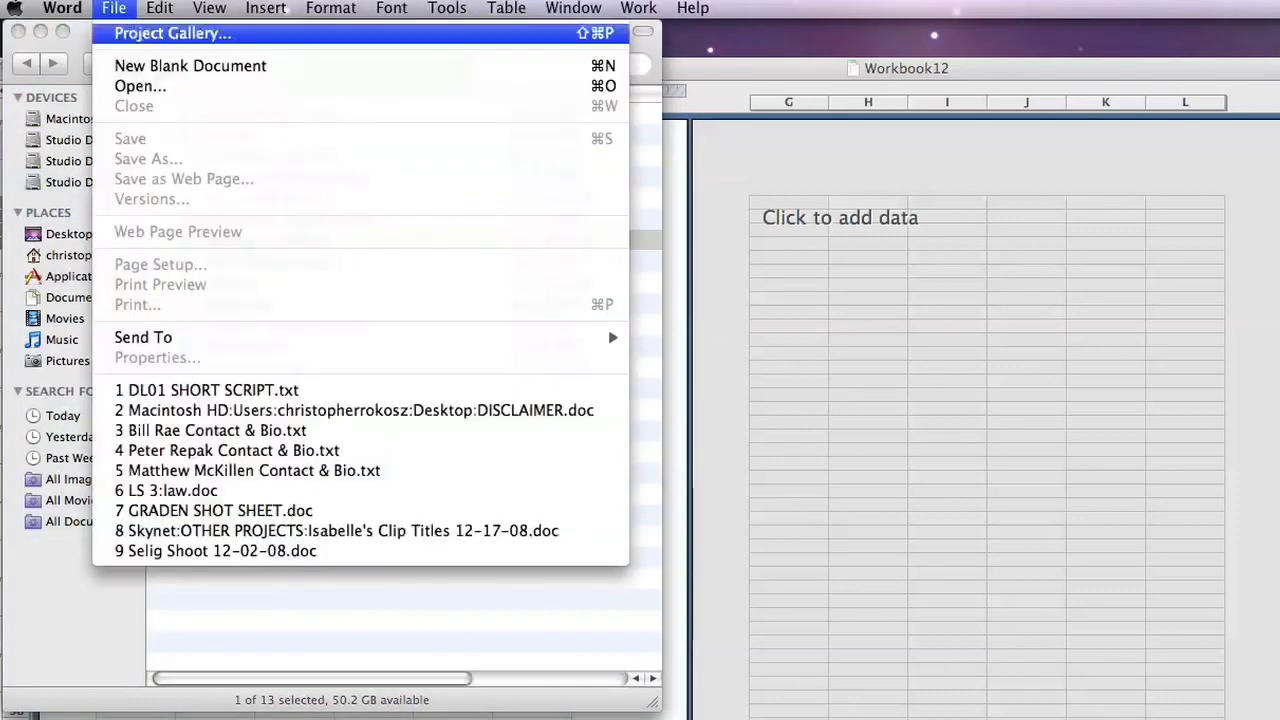
left_click(190, 64)
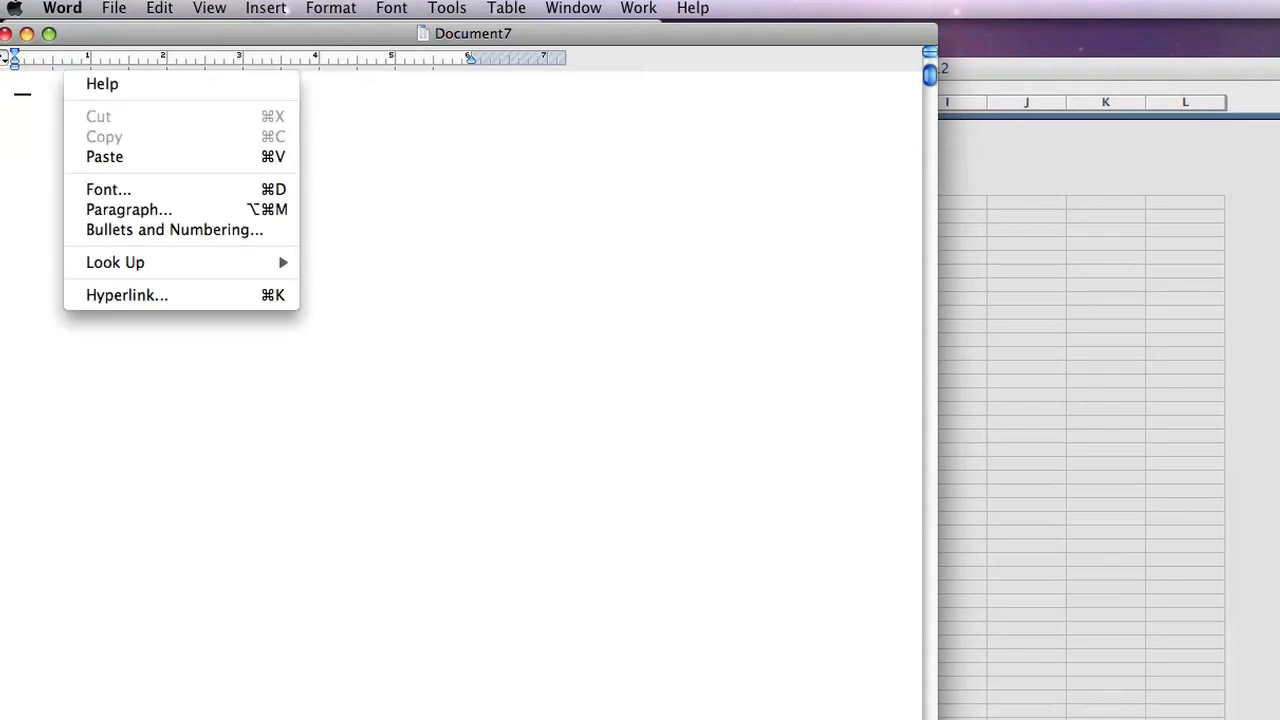
left_click(104, 156)
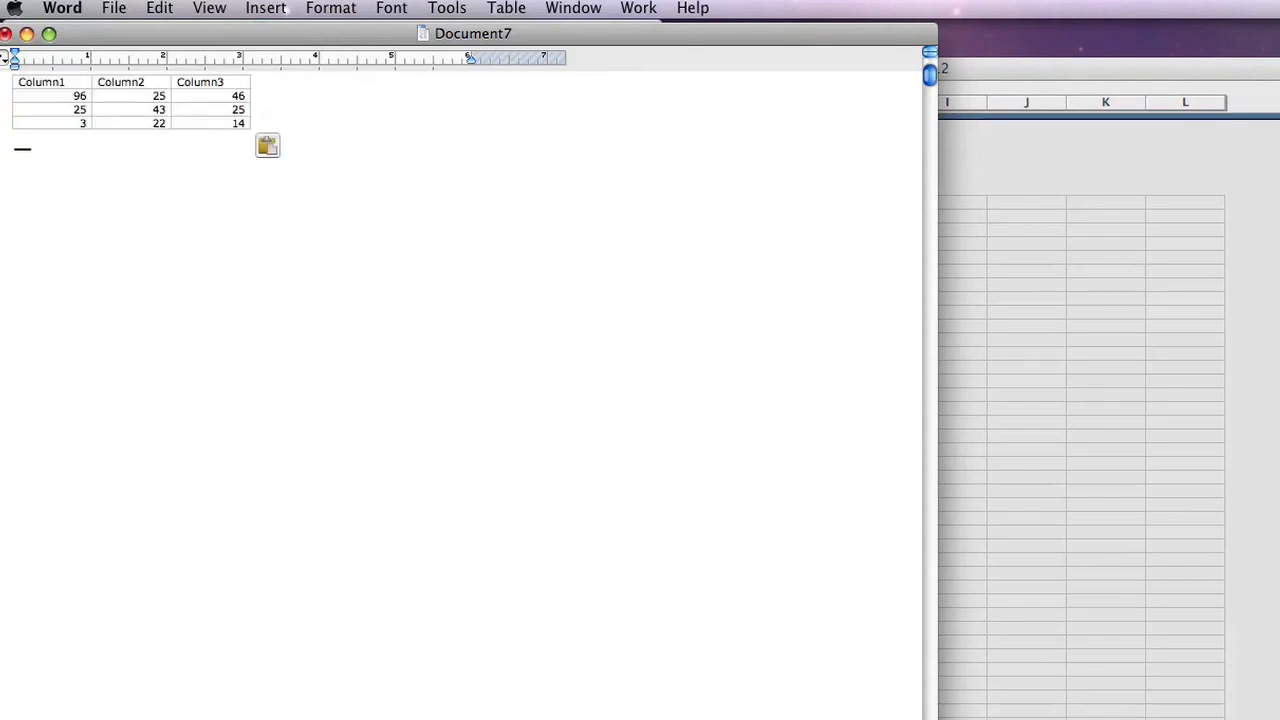